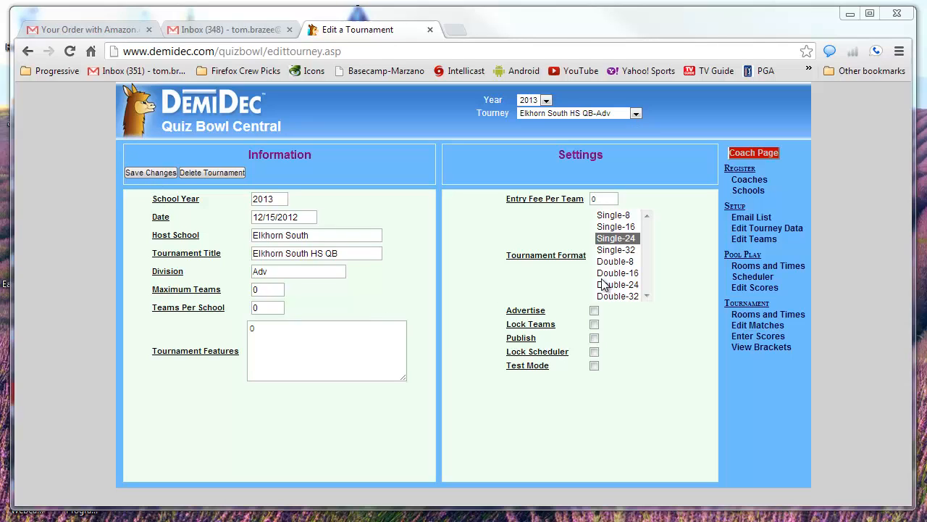
{"action": "mouse_move", "coordinate": [752, 277]}
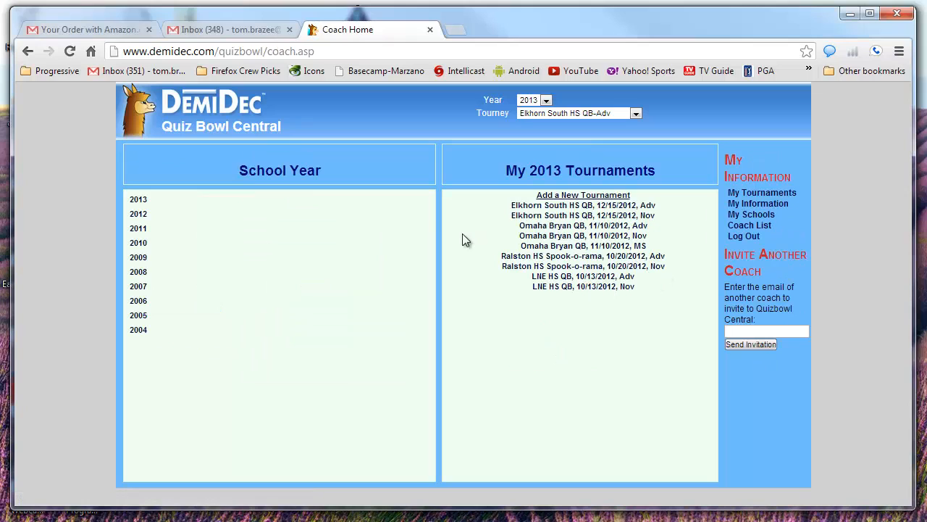
{"action": "mouse_move", "coordinate": [584, 195]}
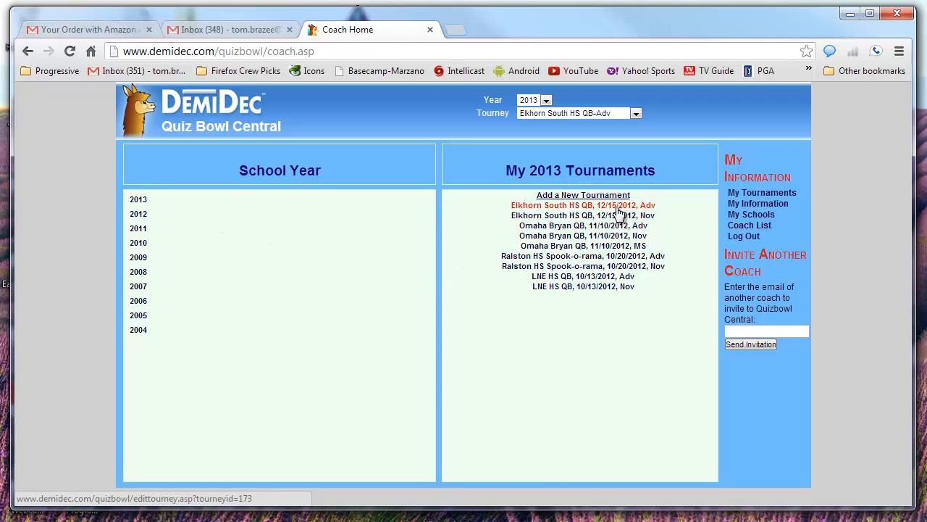
Open the Elkhorn South HS QB Adv tournament and browse its registered coaches and schools
{"action": "left_click", "coordinate": [583, 205]}
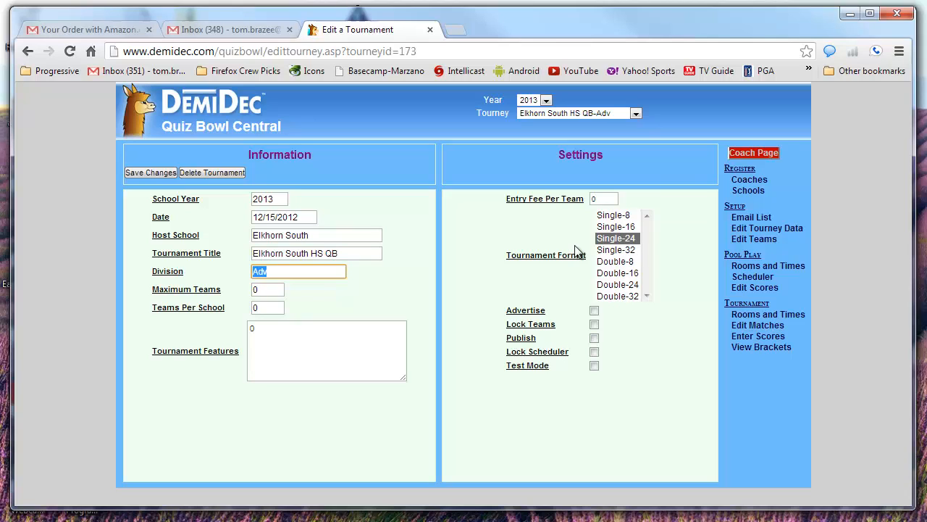
{"action": "mouse_move", "coordinate": [750, 180]}
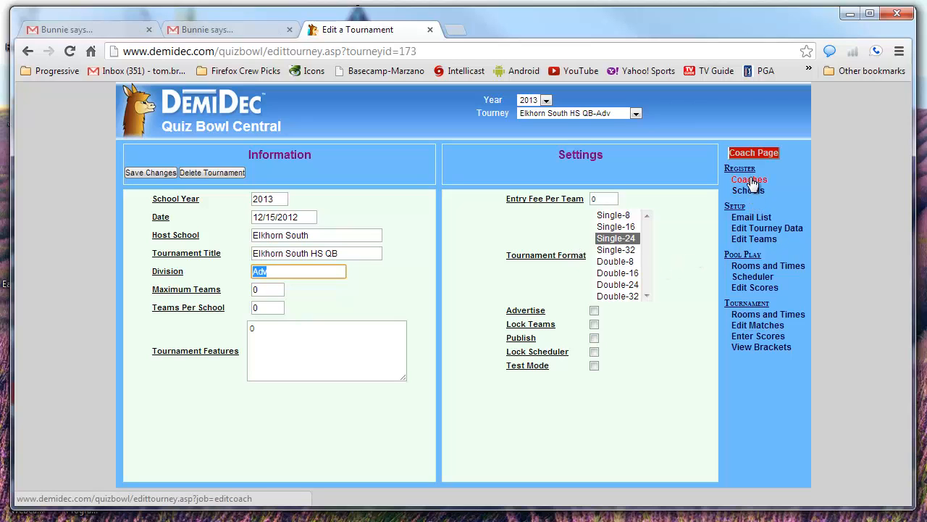
{"action": "left_click", "coordinate": [749, 179]}
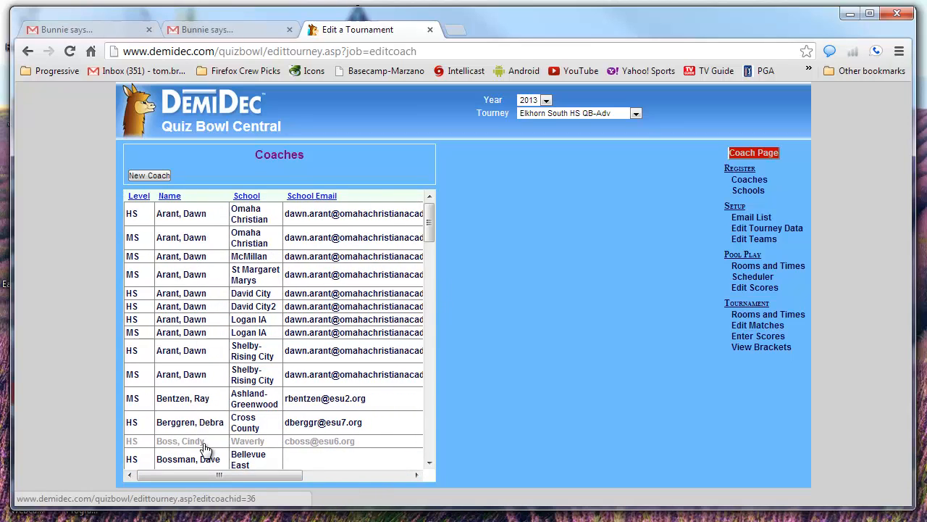
{"action": "mouse_move", "coordinate": [749, 190]}
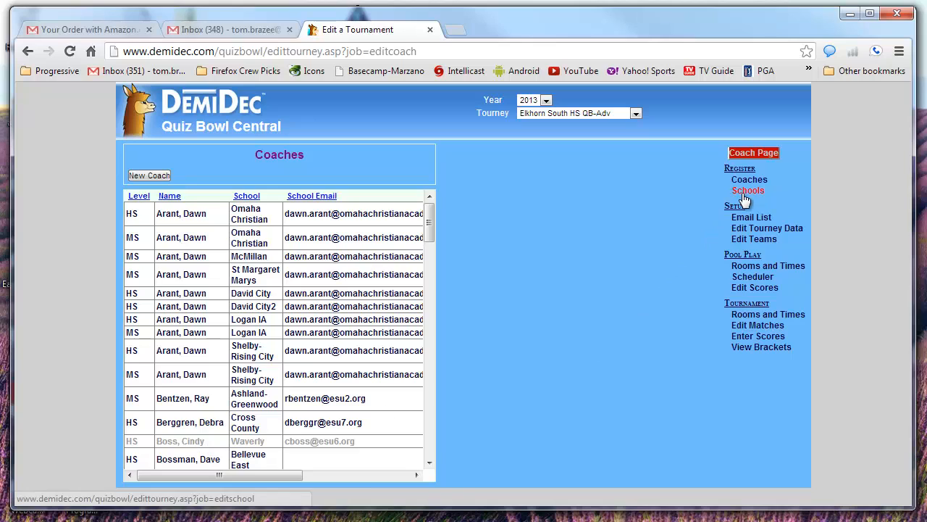
{"action": "left_click", "coordinate": [749, 190]}
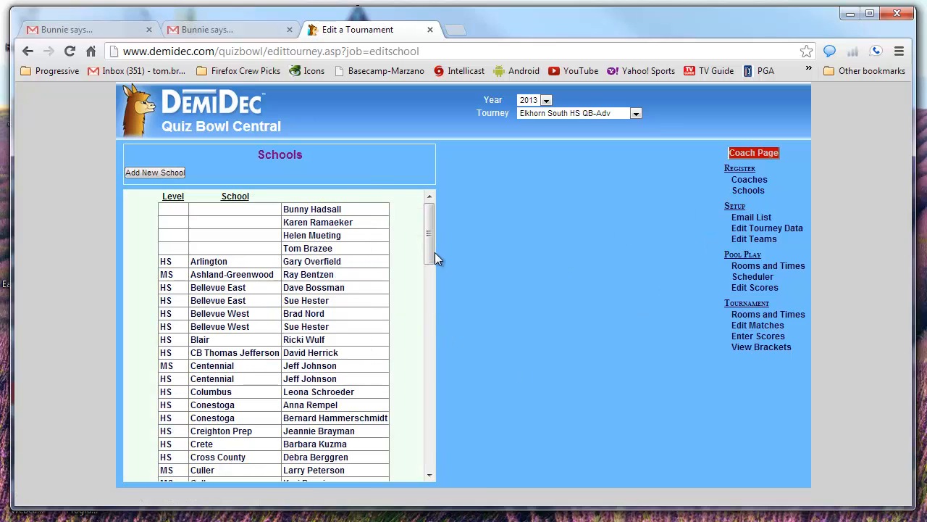
{"action": "scroll", "scroll_direction": "down", "scroll_amount": 3}
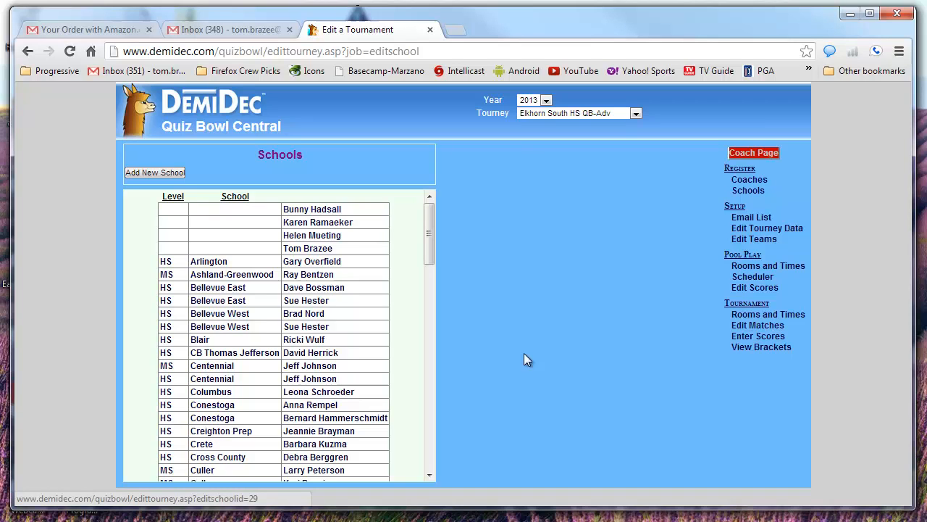
{"action": "mouse_move", "coordinate": [751, 218]}
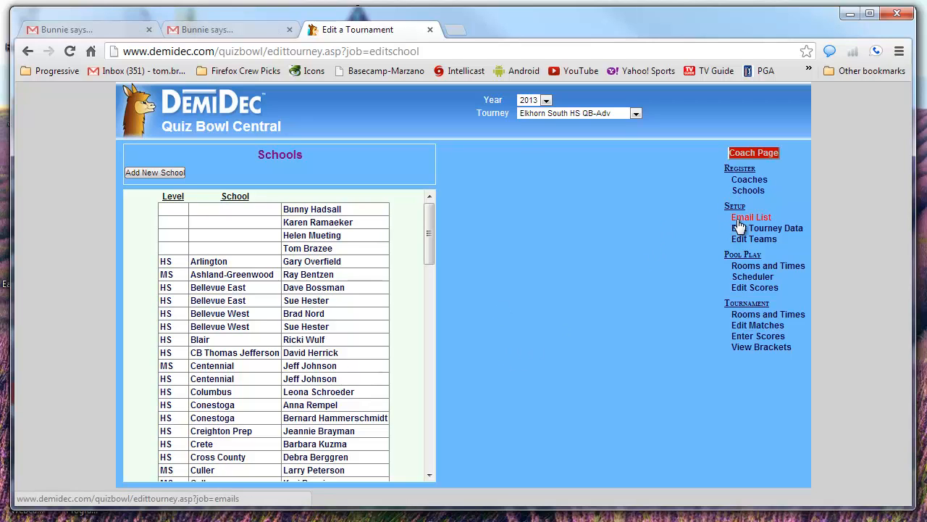
Check the tournament Email List, then return to Edit Tourney Data
{"action": "left_click", "coordinate": [751, 217]}
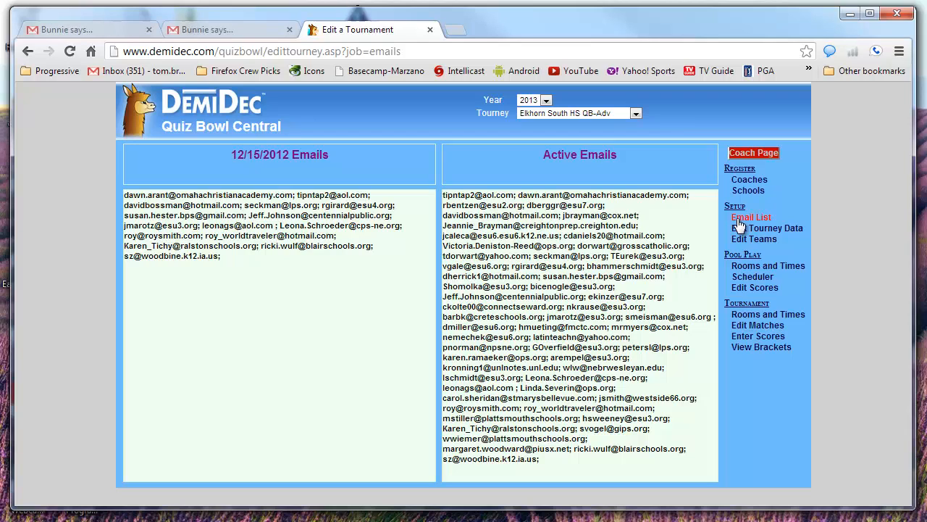
{"action": "mouse_move", "coordinate": [766, 227]}
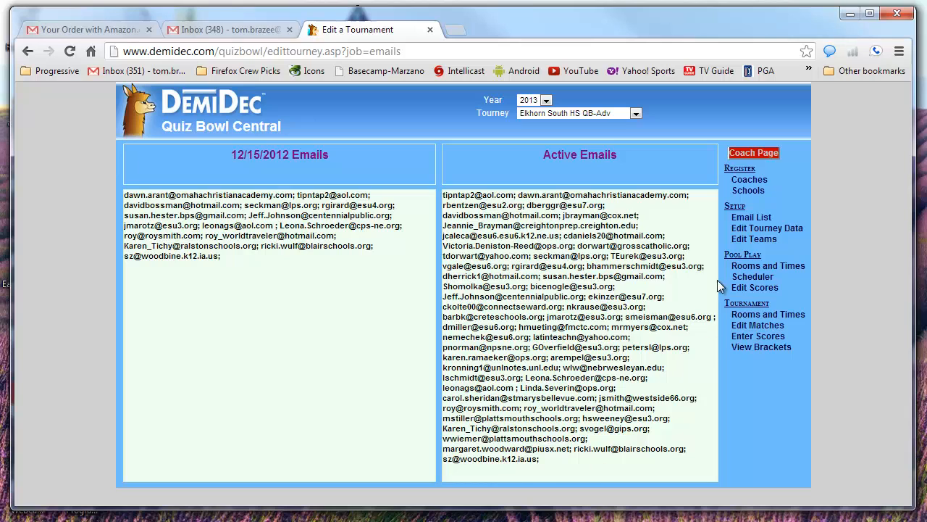
{"action": "left_click", "coordinate": [767, 227]}
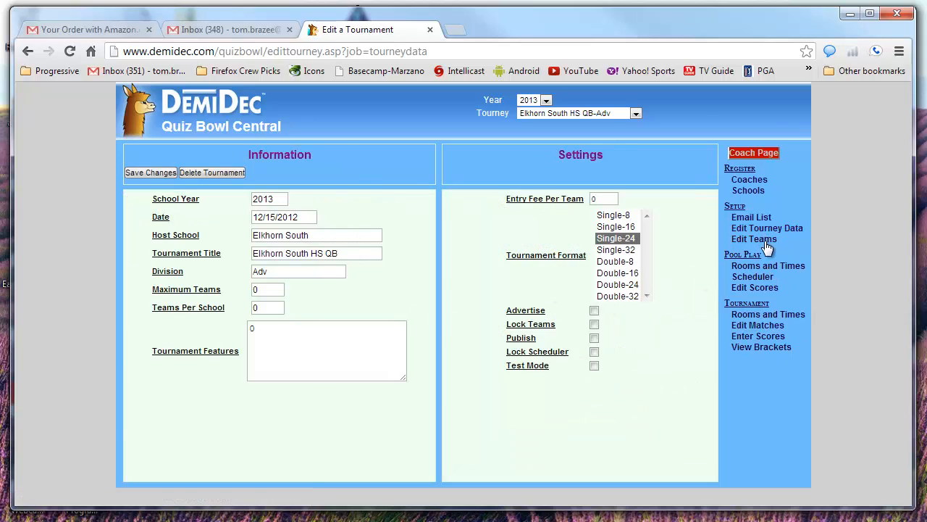
Show the team roster under Edit Teams, glancing at Schools in between
{"action": "left_click", "coordinate": [754, 239]}
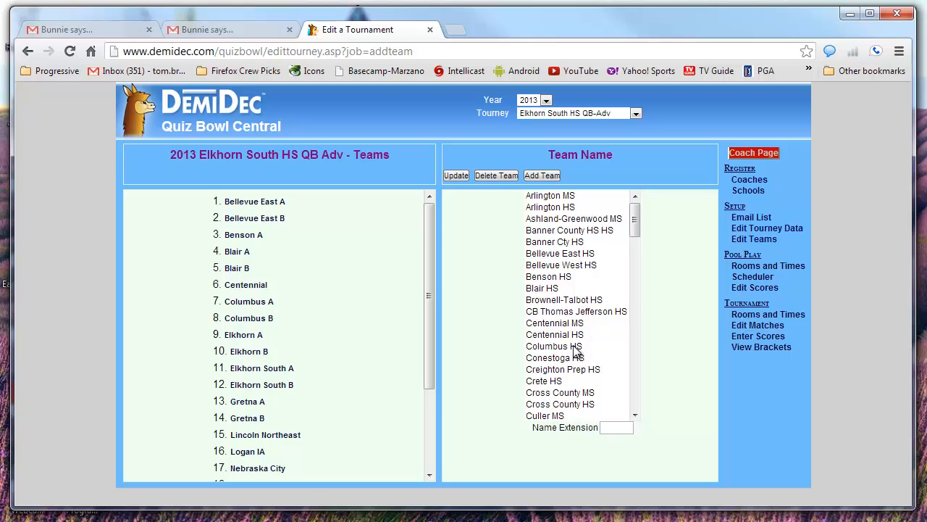
{"action": "mouse_move", "coordinate": [752, 218]}
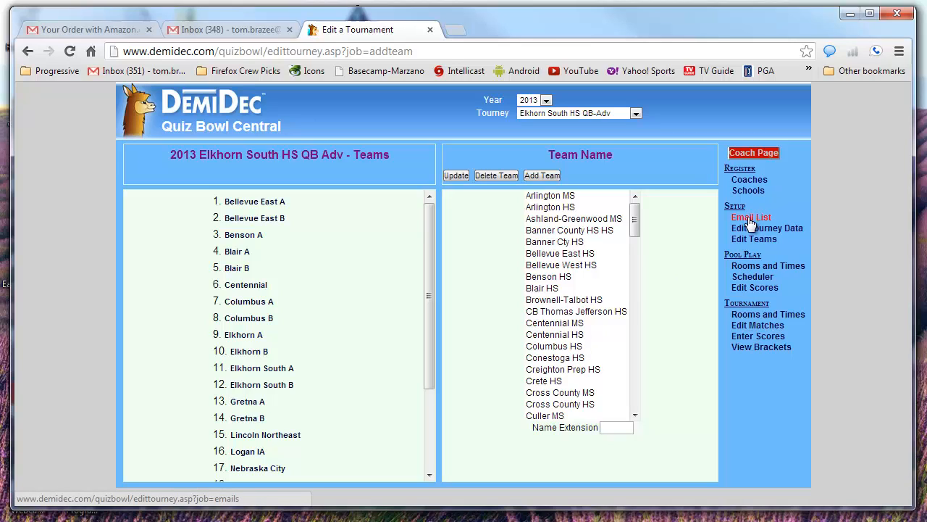
{"action": "left_click", "coordinate": [749, 190]}
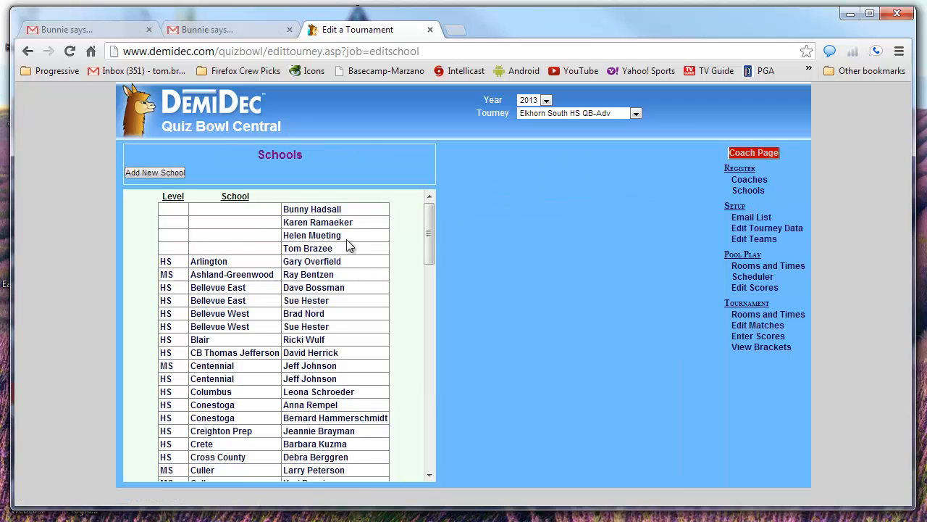
{"action": "mouse_move", "coordinate": [754, 239]}
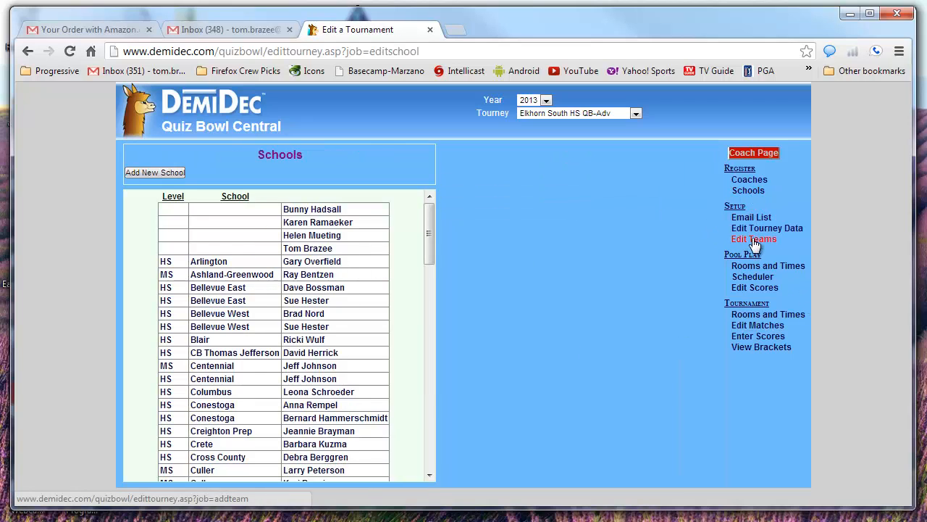
{"action": "left_click", "coordinate": [754, 239]}
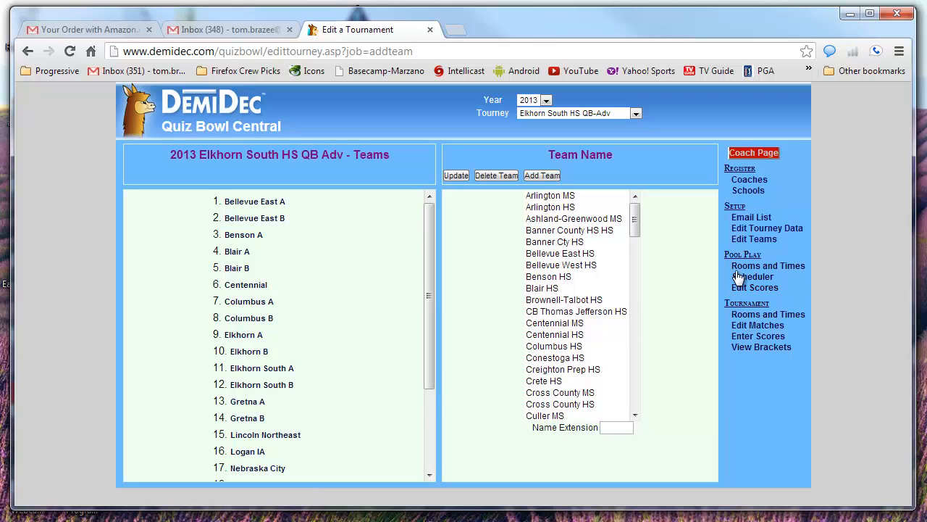
{"action": "mouse_move", "coordinate": [768, 265]}
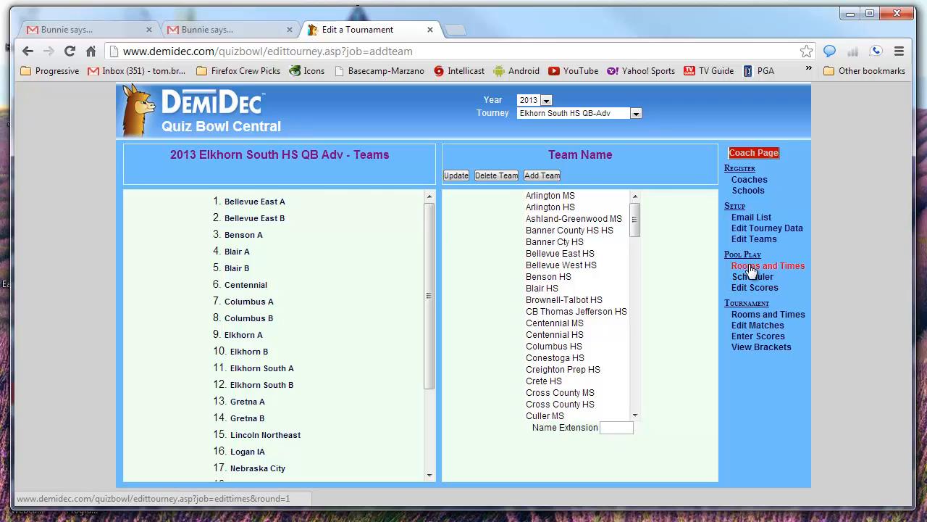
Show the Pool Play Rooms and Times page with eight start times and six rooms
{"action": "left_click", "coordinate": [768, 265]}
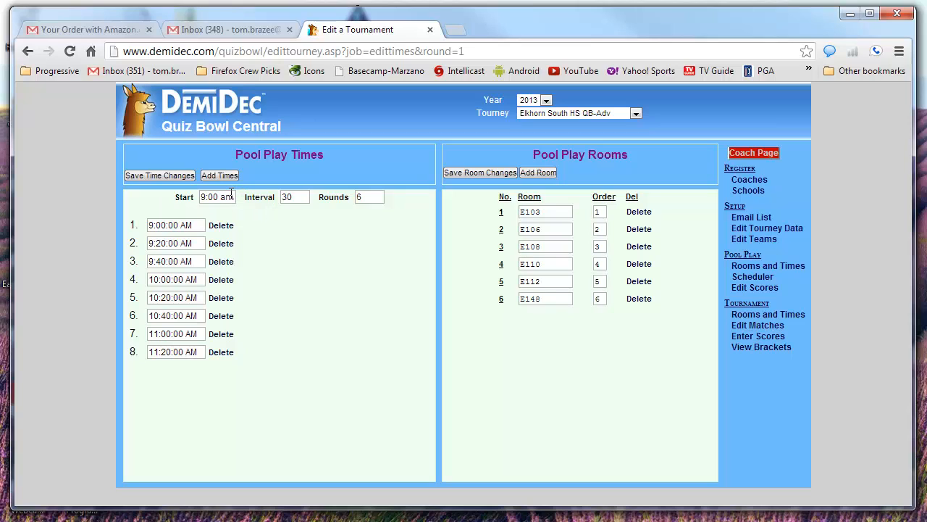
{"action": "mouse_move", "coordinate": [221, 262]}
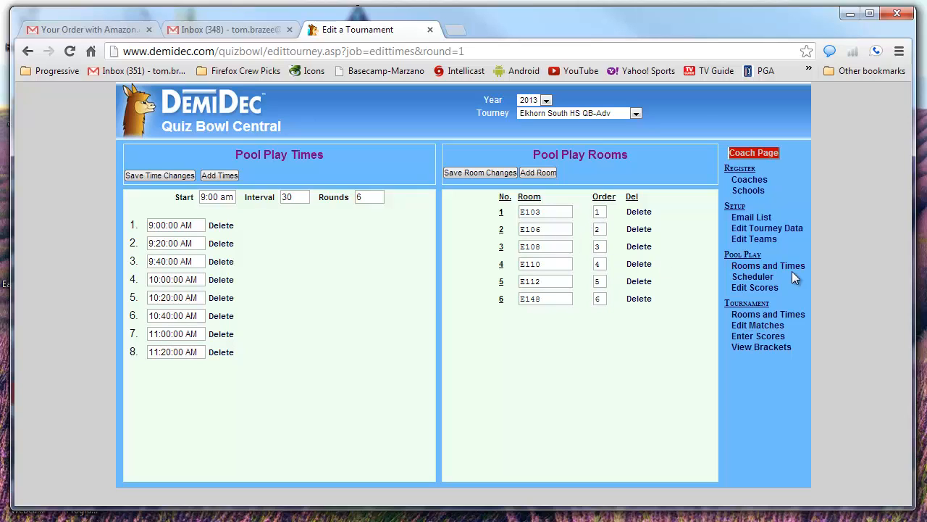
{"action": "mouse_move", "coordinate": [752, 276]}
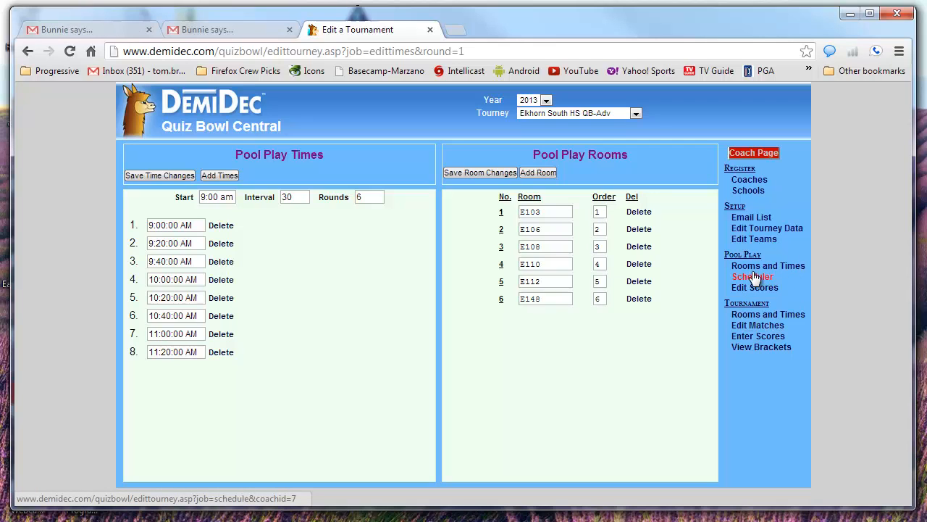
Open the Pool Play Scheduler to see each team's times, rooms and opponents
{"action": "left_click", "coordinate": [753, 276]}
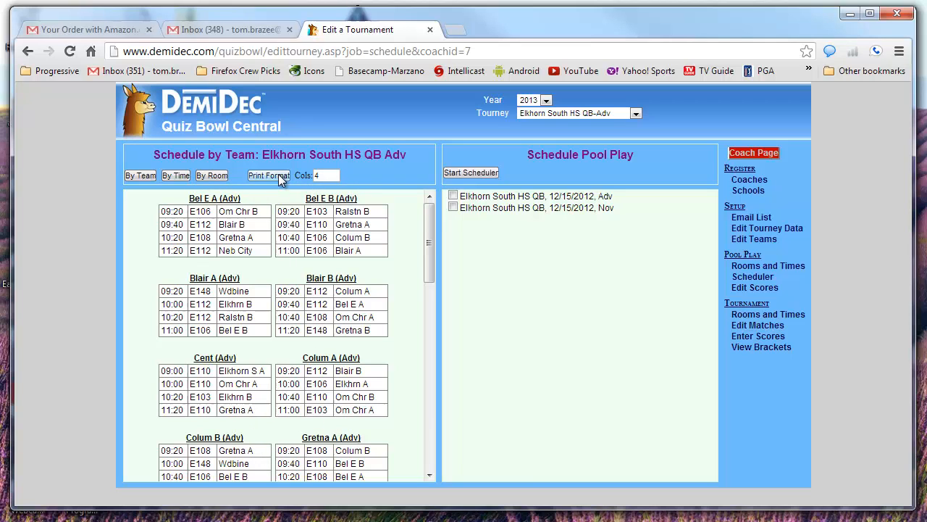
{"action": "left_click", "coordinate": [269, 175]}
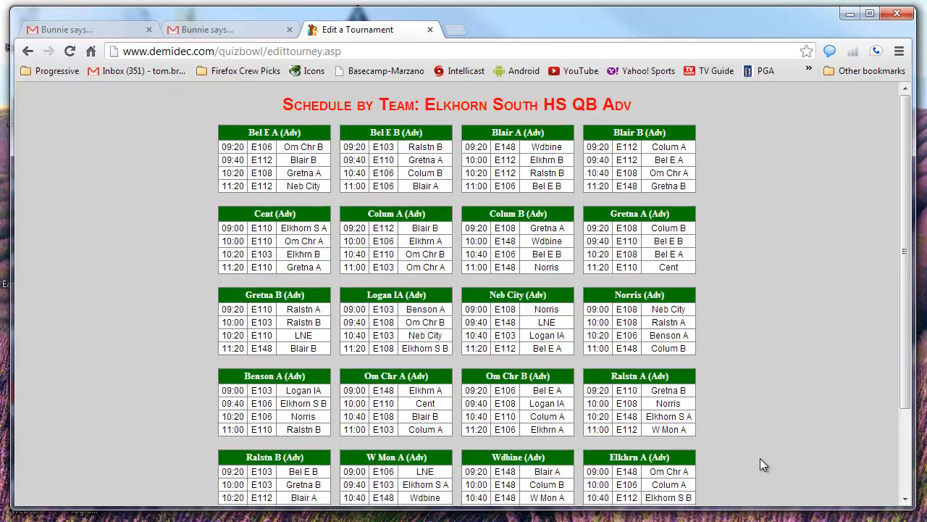
{"action": "scroll", "scroll_direction": "down", "scroll_amount": 3}
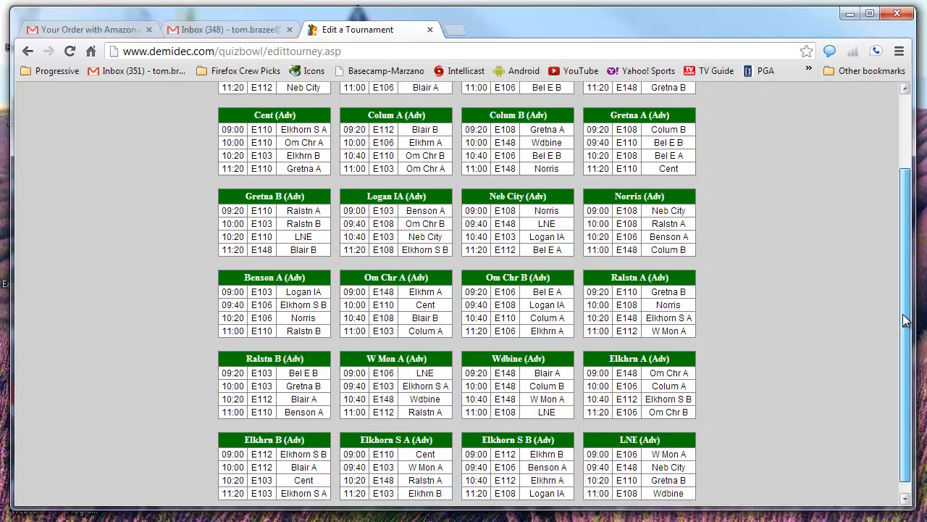
{"action": "scroll", "scroll_direction": "up", "scroll_amount": 3}
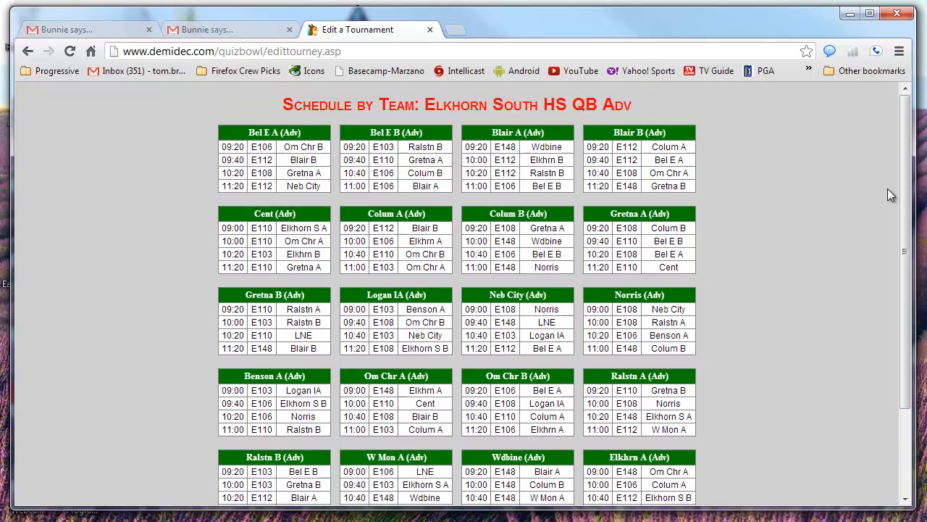
{"action": "left_click", "coordinate": [28, 50]}
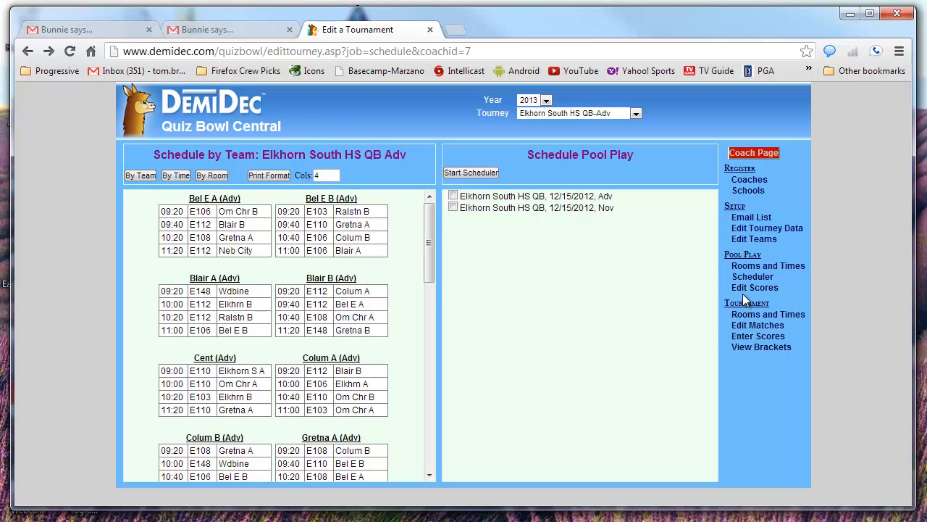
{"action": "mouse_move", "coordinate": [755, 288]}
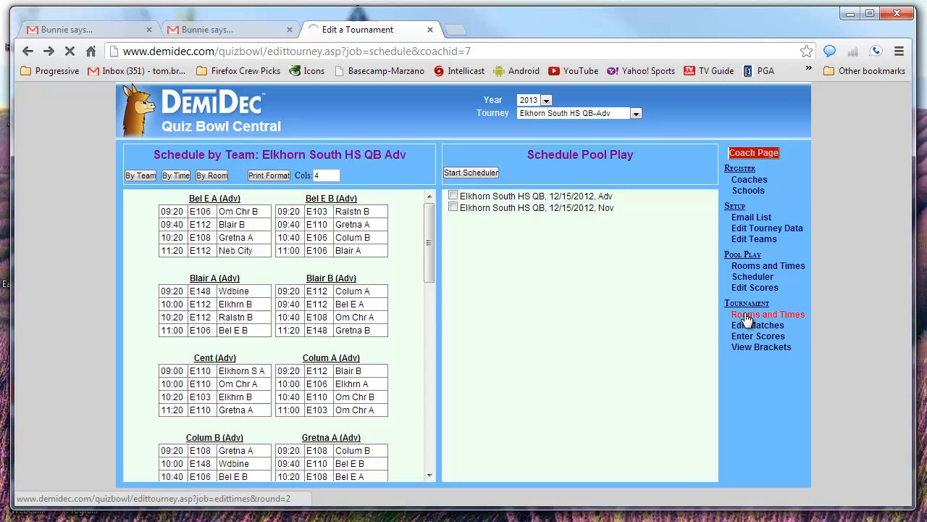
Review pool-play scores and seeding, then view the Tournament Rooms and Times page
{"action": "left_click", "coordinate": [758, 335]}
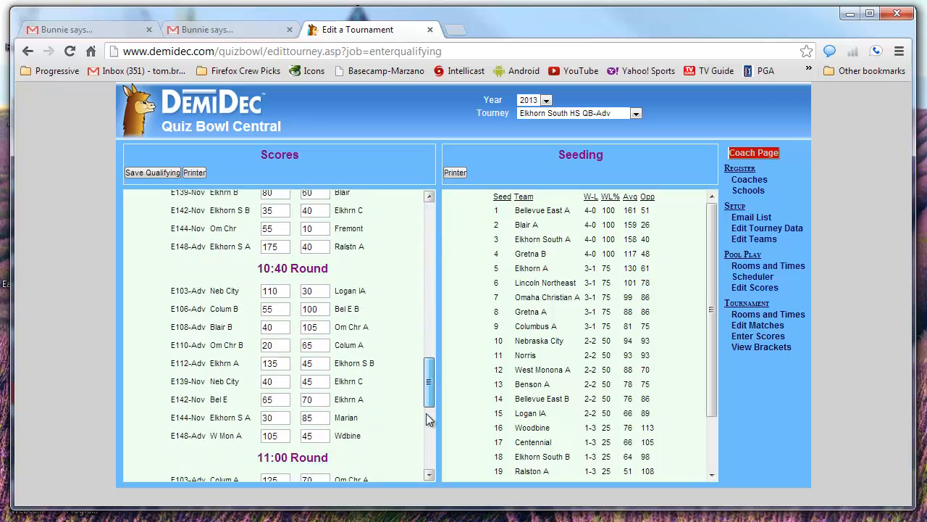
{"action": "scroll", "scroll_direction": "down", "scroll_amount": 3}
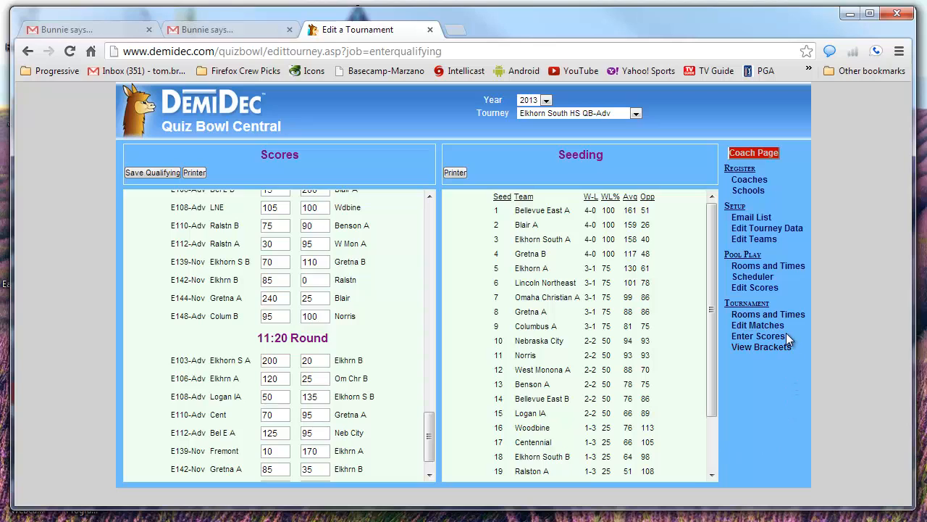
{"action": "left_click", "coordinate": [767, 313]}
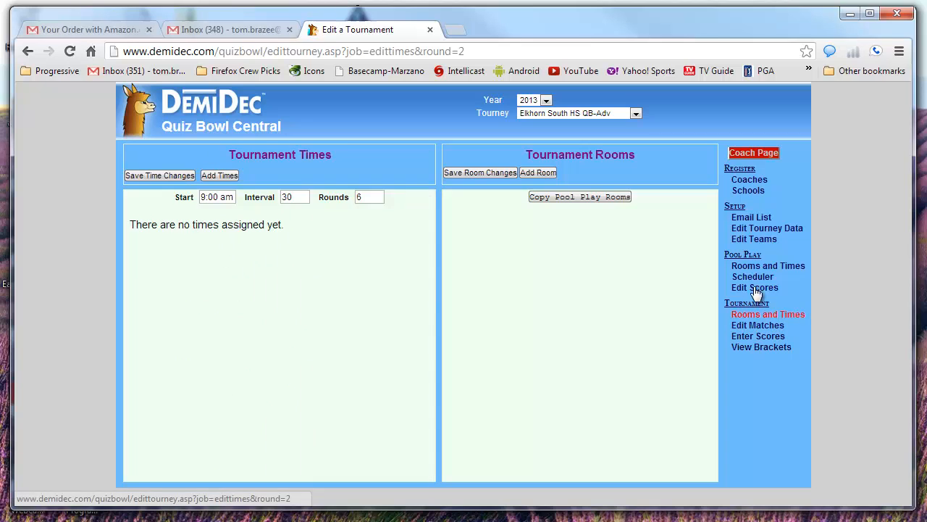
Return to Pool Play Edit Scores showing the 9:00 round scores and seeding
{"action": "left_click", "coordinate": [754, 287]}
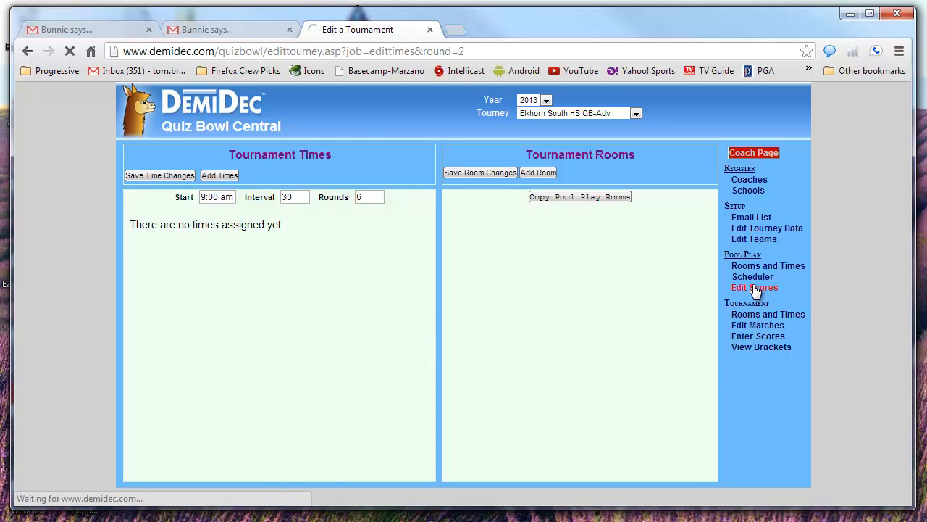
{"action": "left_click", "coordinate": [755, 287]}
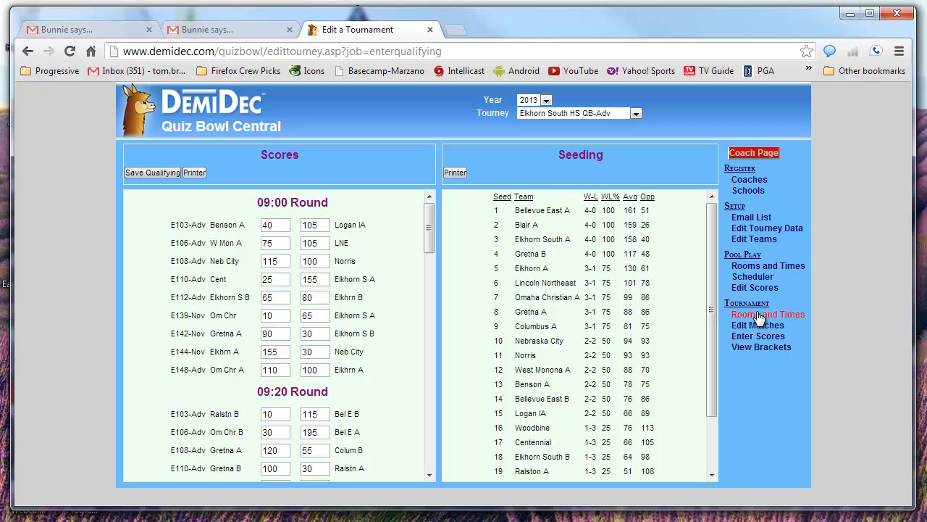
{"action": "mouse_move", "coordinate": [758, 335]}
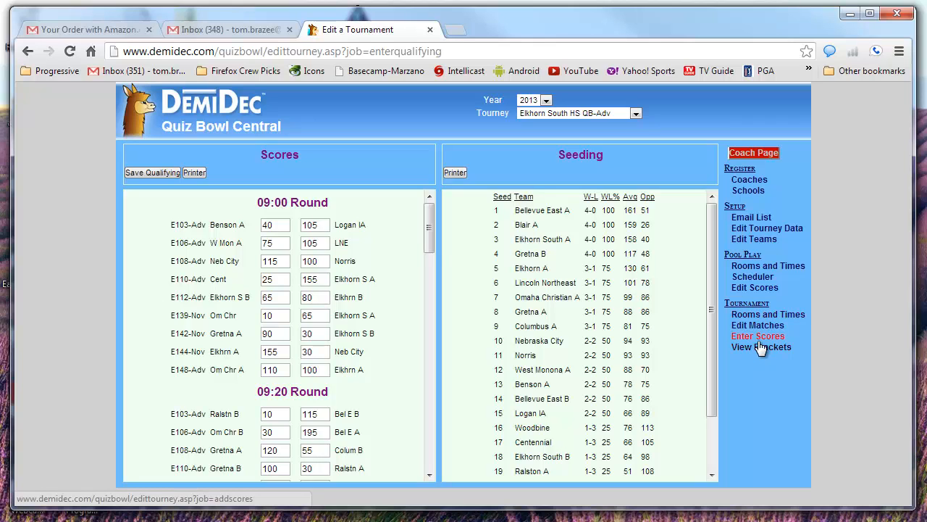
{"action": "mouse_move", "coordinate": [761, 346]}
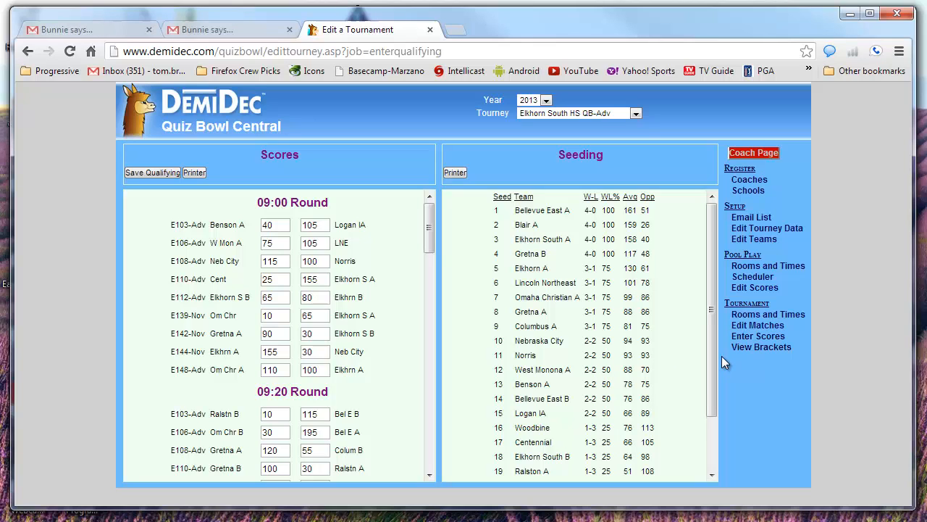
Choose year 2009 and Titan Invitational-Adv, then view its rooms and match list
{"action": "left_click", "coordinate": [534, 99]}
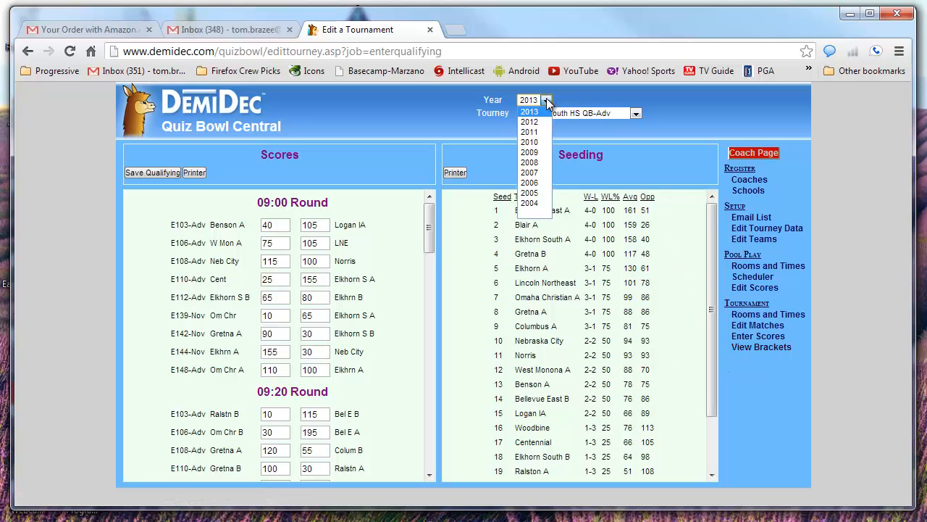
{"action": "left_click", "coordinate": [529, 142]}
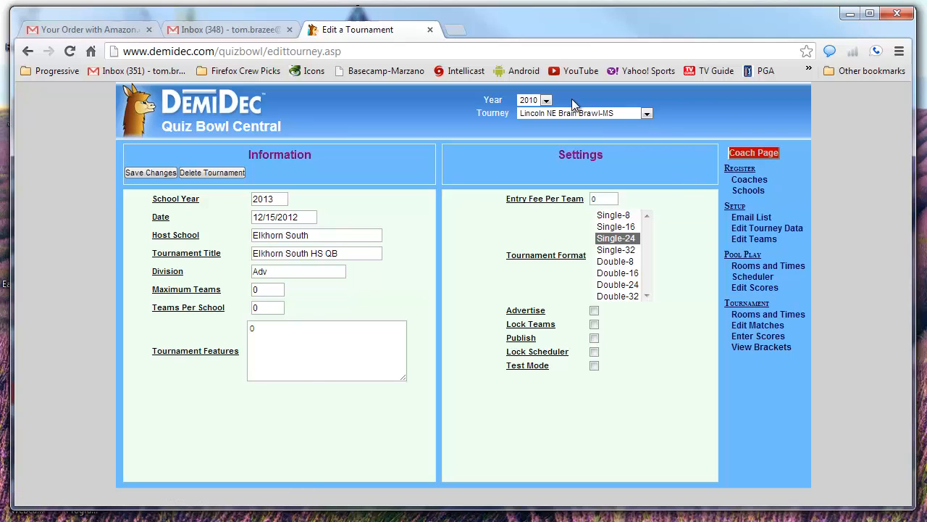
{"action": "left_click", "coordinate": [534, 100]}
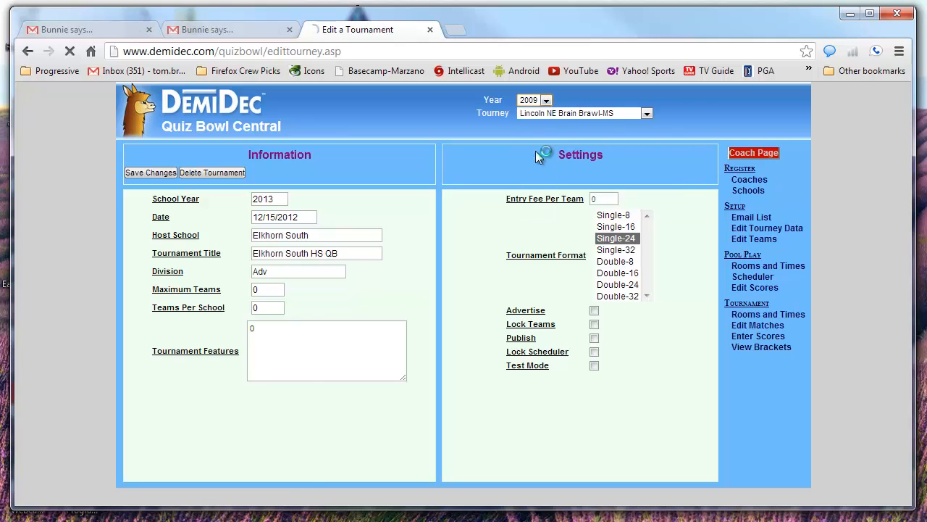
{"action": "left_click", "coordinate": [635, 113]}
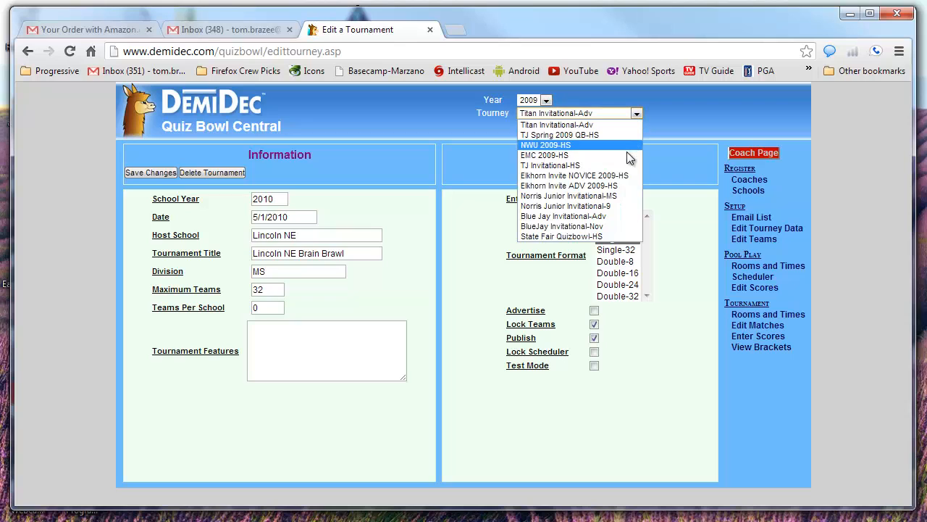
{"action": "mouse_move", "coordinate": [616, 196]}
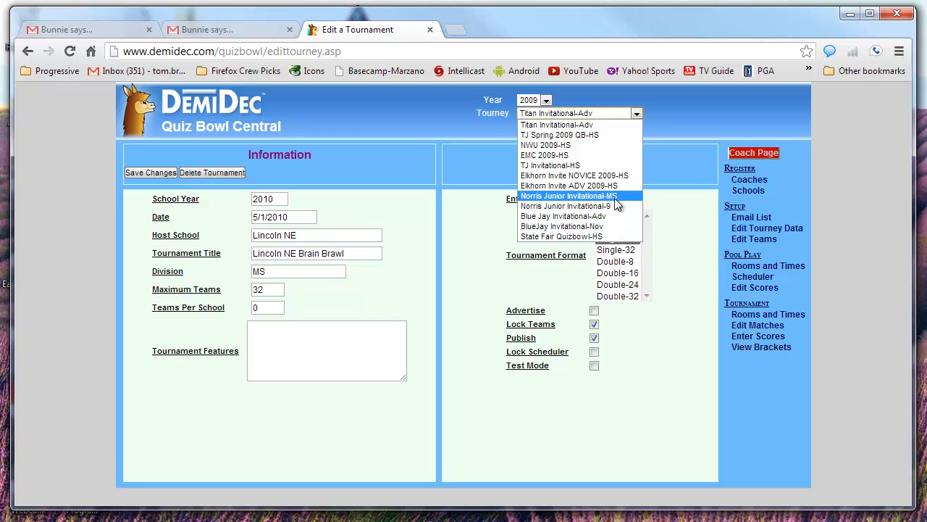
{"action": "mouse_move", "coordinate": [612, 206]}
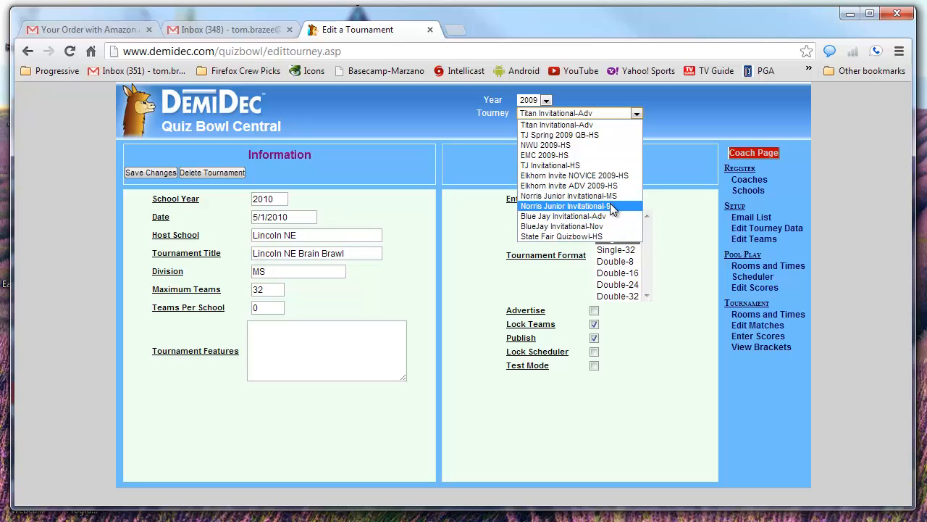
{"action": "mouse_move", "coordinate": [605, 165]}
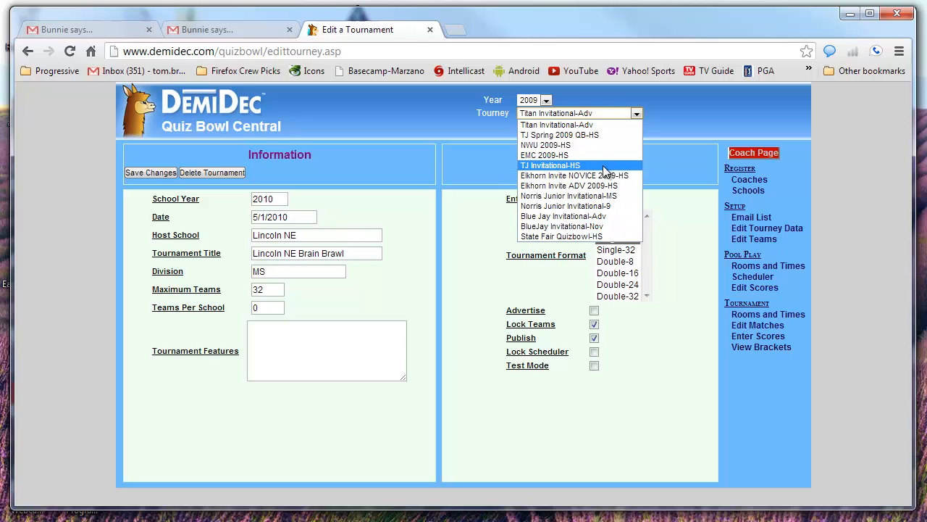
{"action": "mouse_move", "coordinate": [594, 236]}
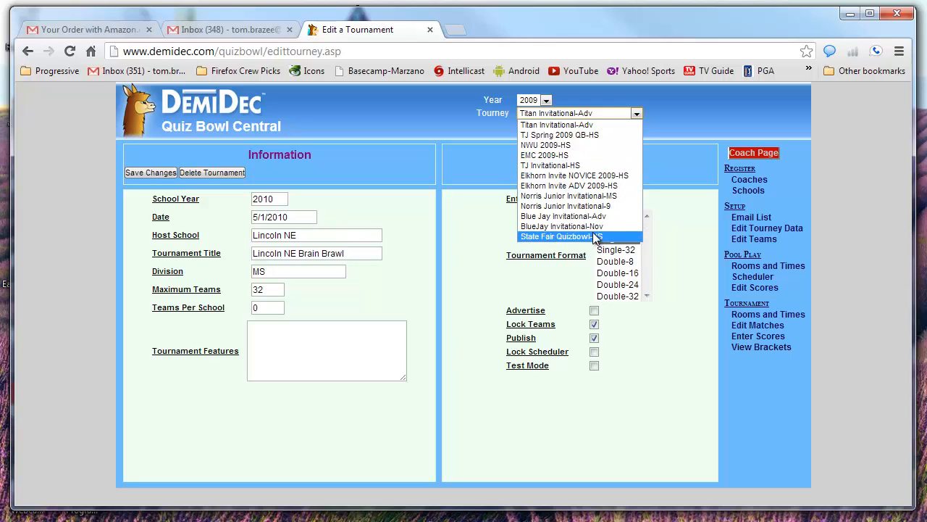
{"action": "mouse_move", "coordinate": [580, 206]}
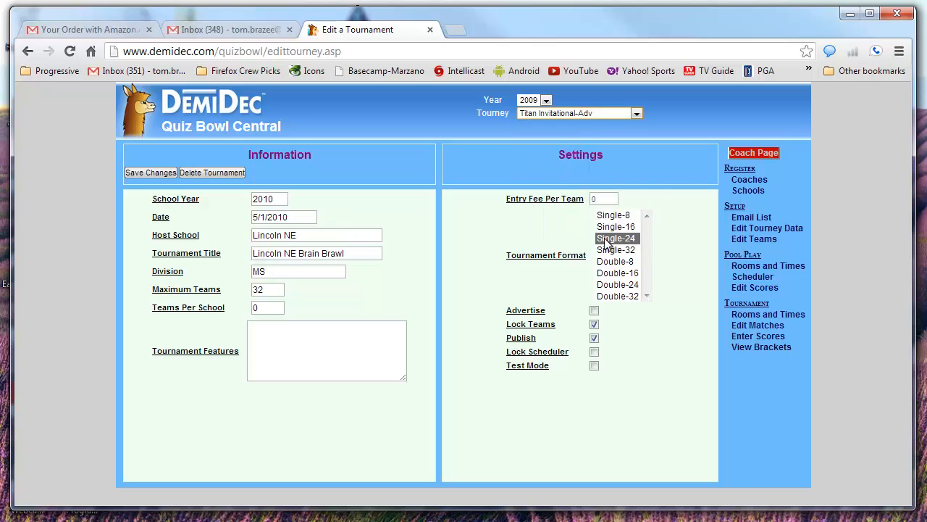
{"action": "left_click", "coordinate": [767, 314]}
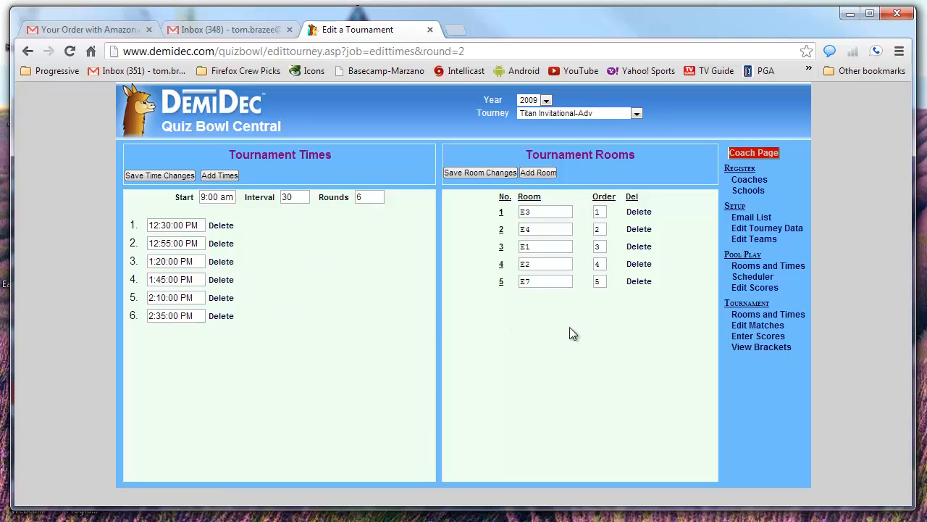
{"action": "left_click", "coordinate": [758, 324]}
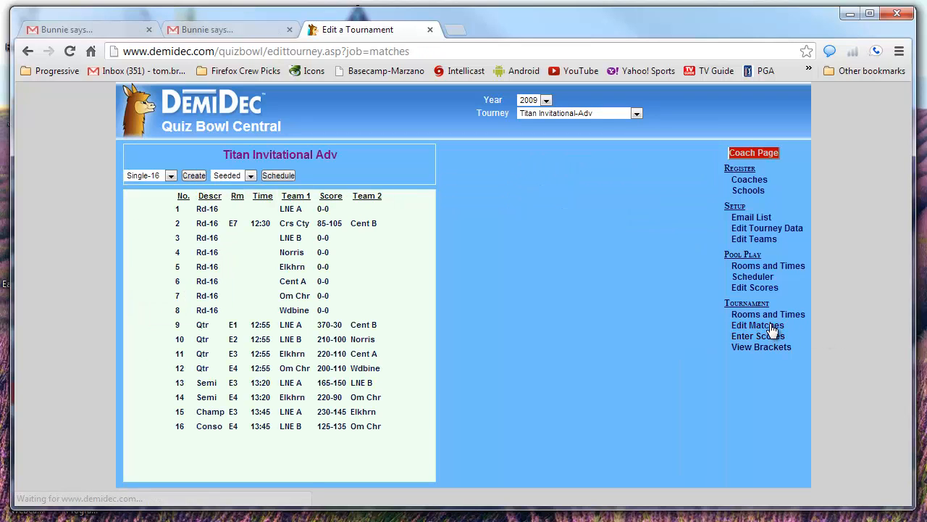
{"action": "mouse_move", "coordinate": [762, 346]}
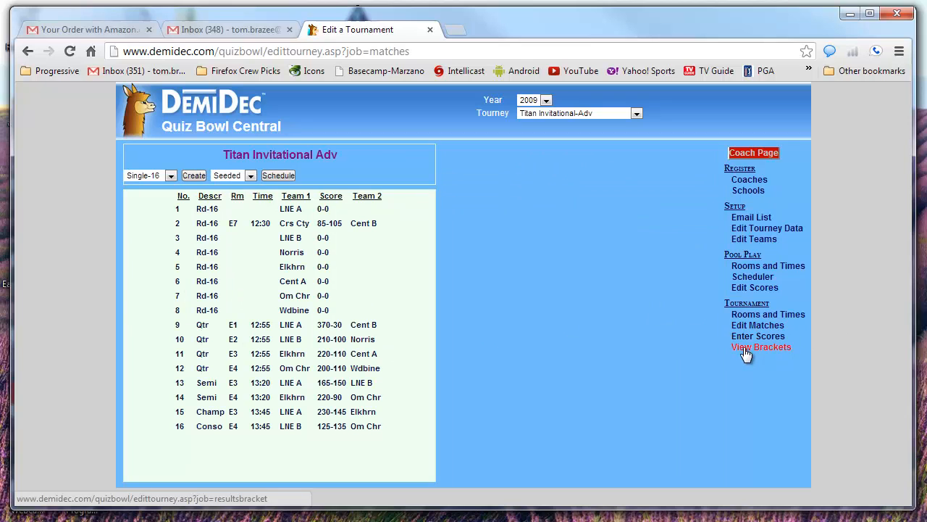
View the Titan Invitational bracket, visit Enter Scores, and return to the bracket
{"action": "left_click", "coordinate": [760, 346]}
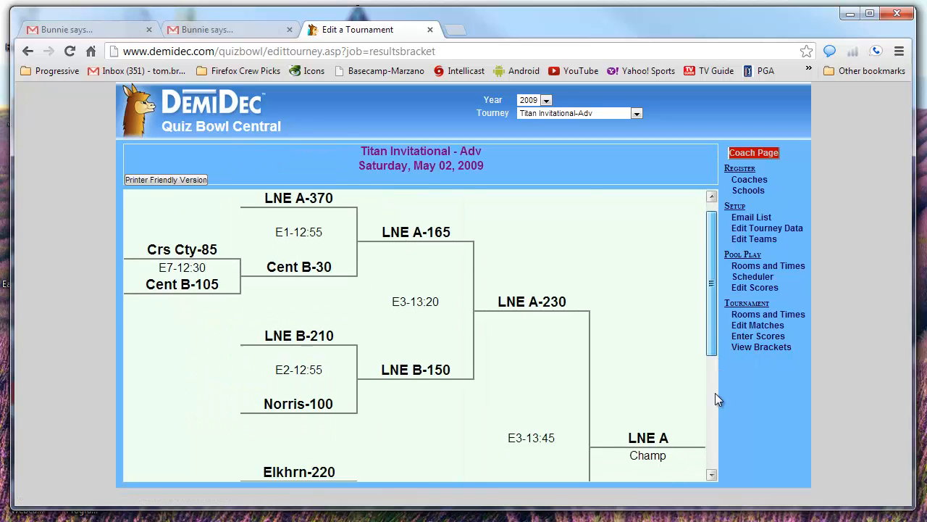
{"action": "scroll", "scroll_direction": "down", "scroll_amount": 3}
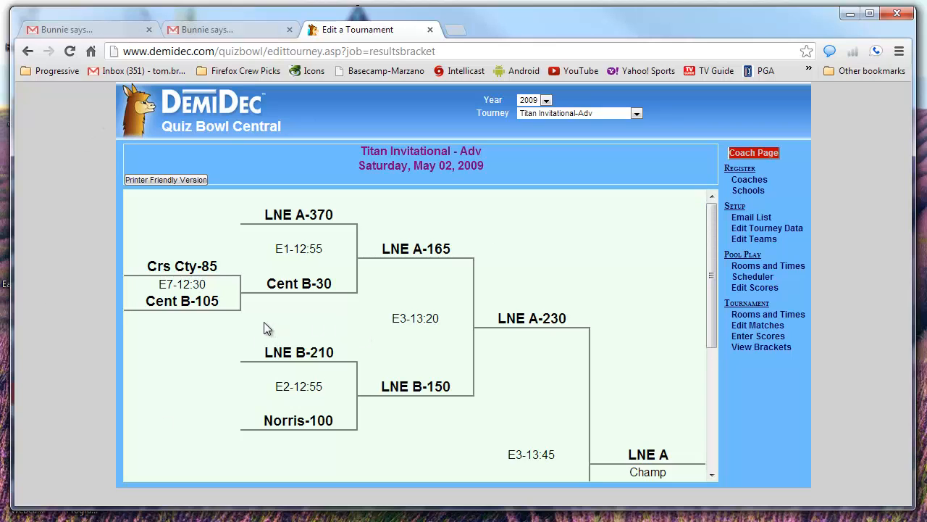
{"action": "left_click", "coordinate": [757, 336]}
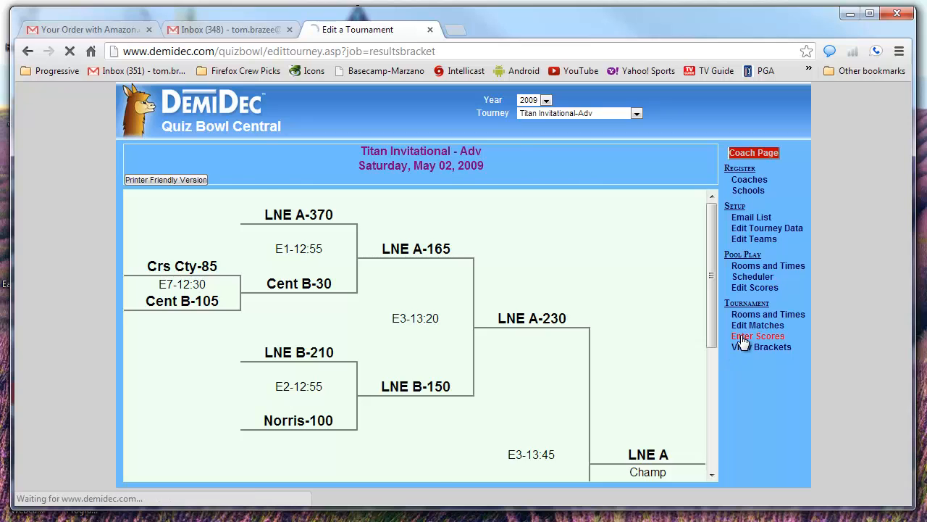
{"action": "left_click", "coordinate": [758, 336]}
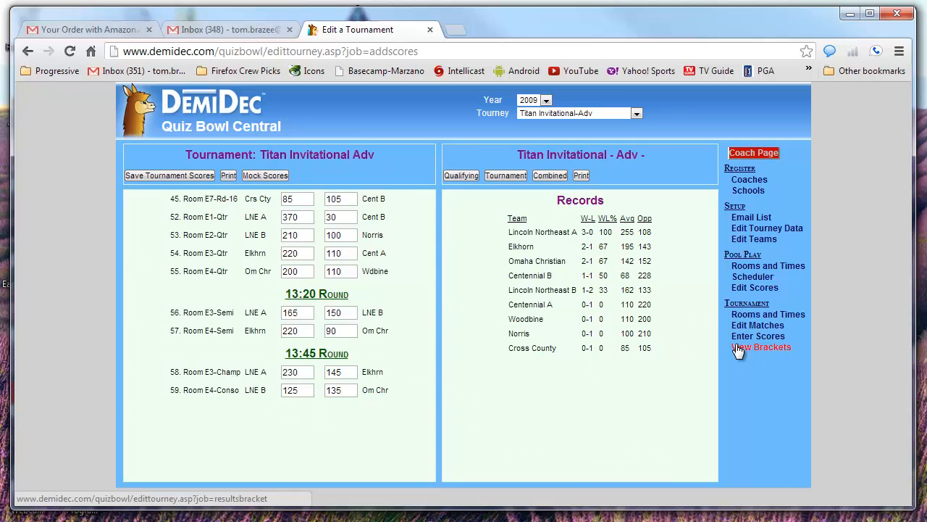
{"action": "left_click", "coordinate": [762, 347]}
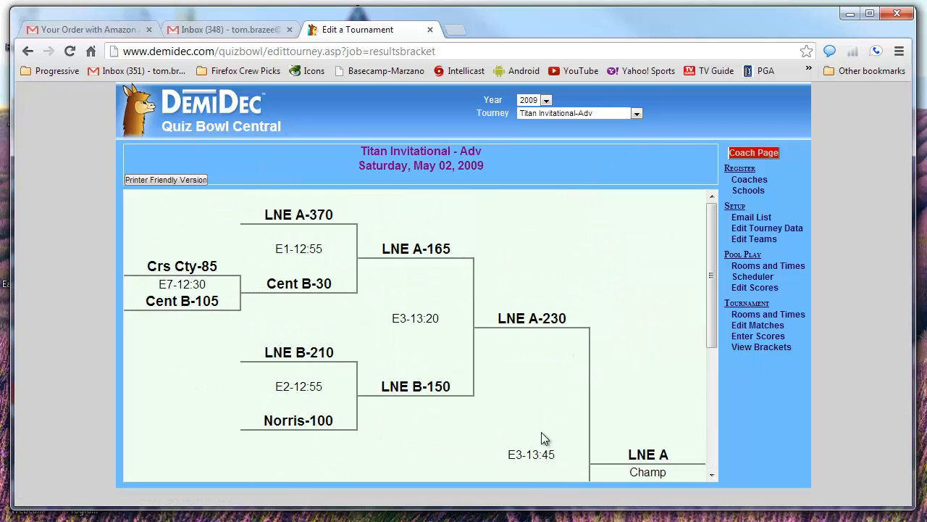
View the printer-friendly Titan Invitational bracket, then close the Edit a Tournament tab
{"action": "left_click", "coordinate": [165, 180]}
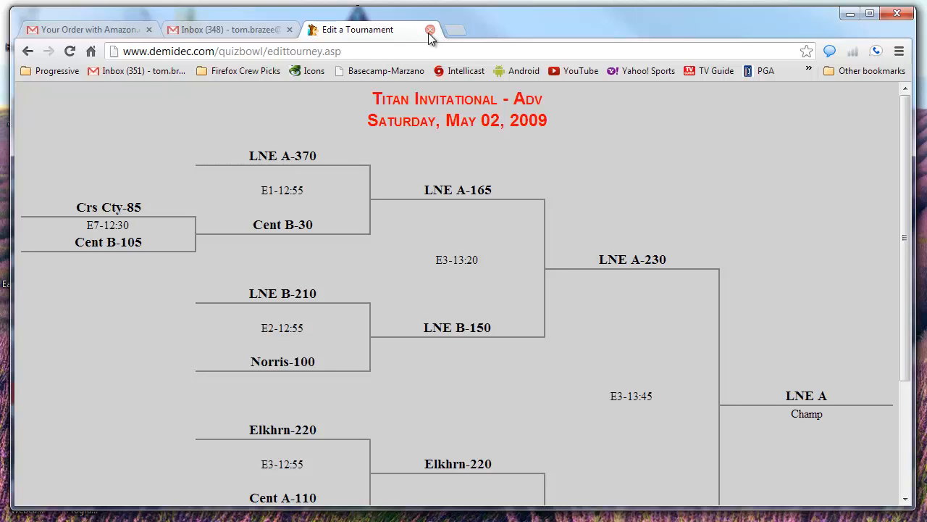
{"action": "left_click", "coordinate": [429, 30]}
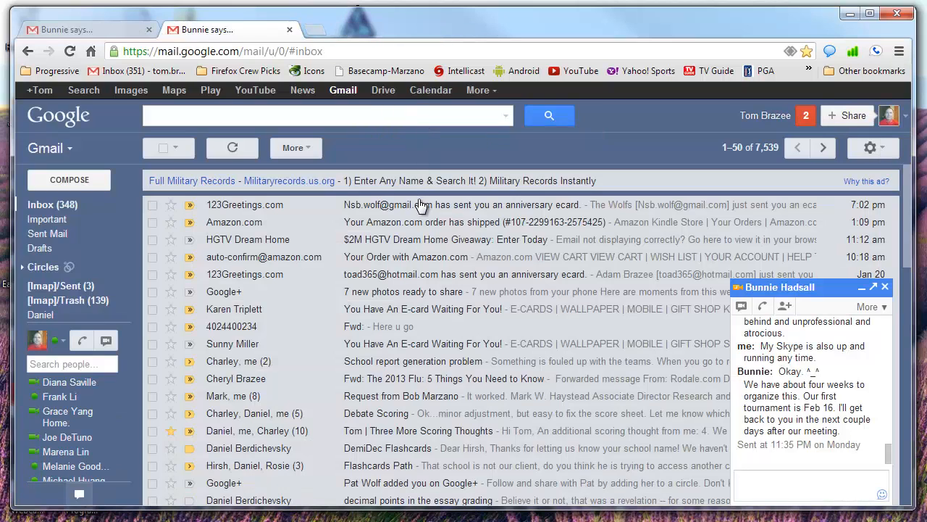